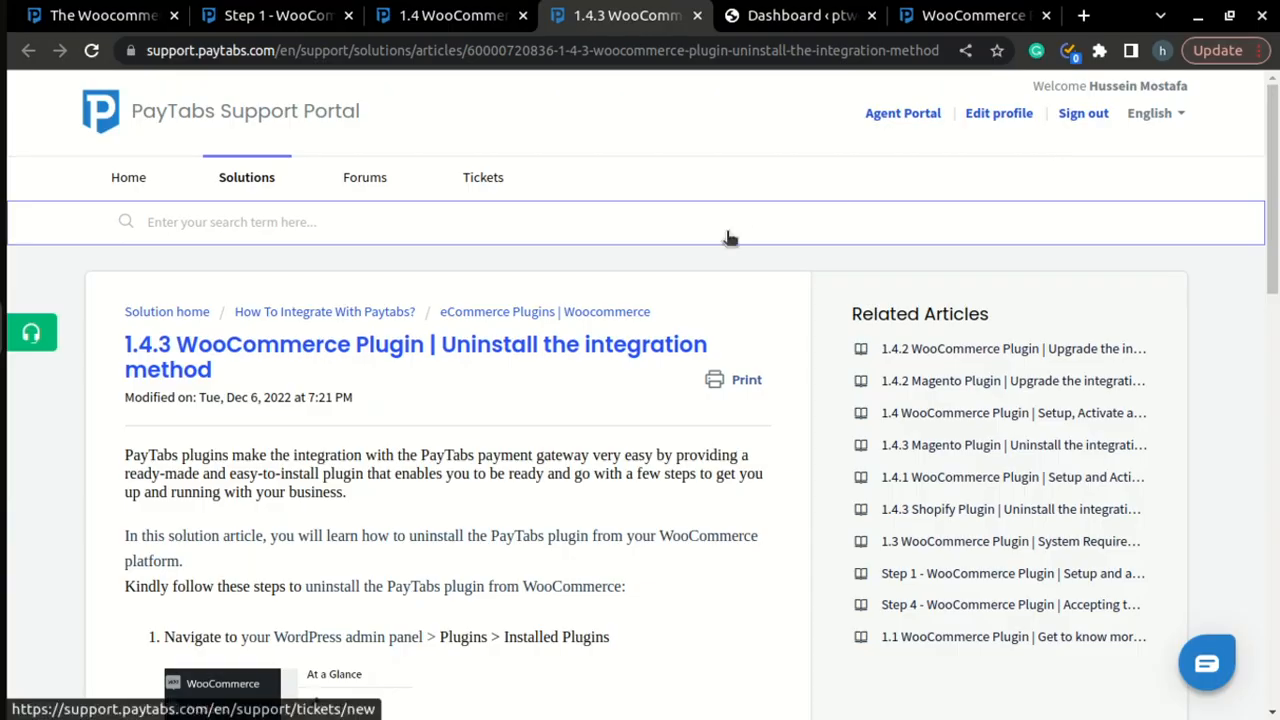
pyautogui.moveTo(584, 388)
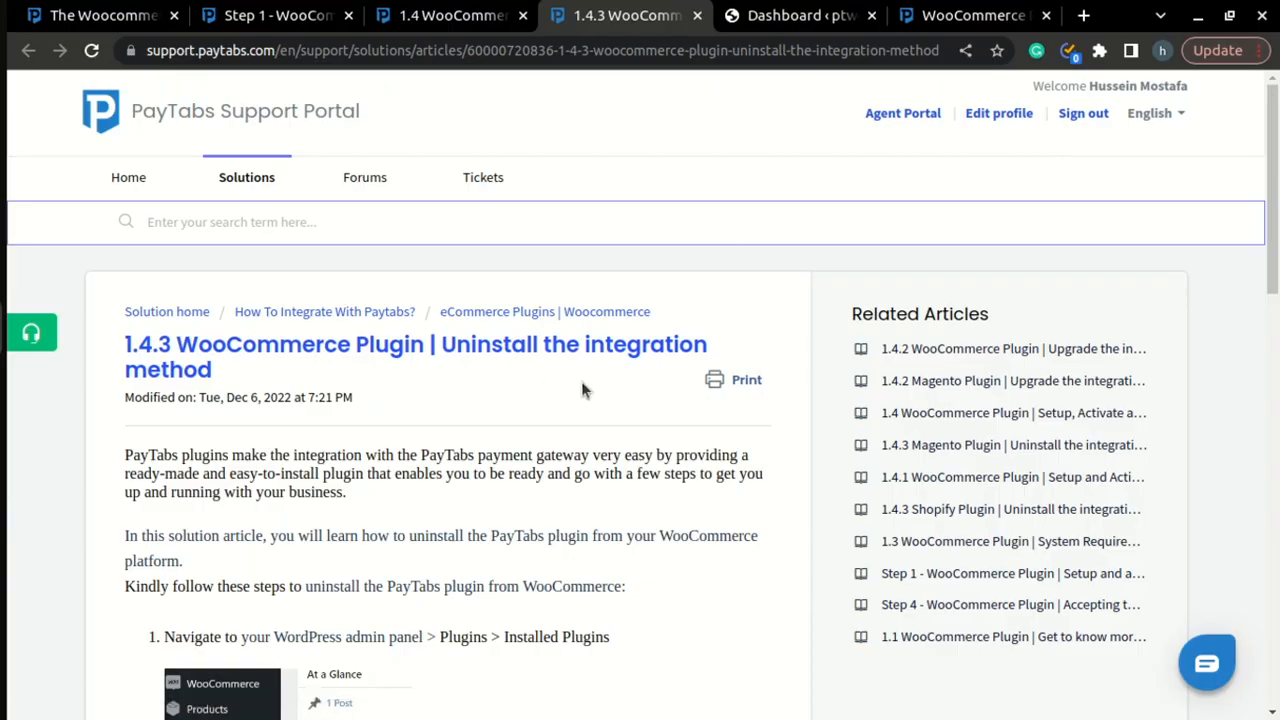
# Step: Review the PayTabs uninstall article, then switch to the WordPress Dashboard browser tab
pyautogui.click(90, 16)
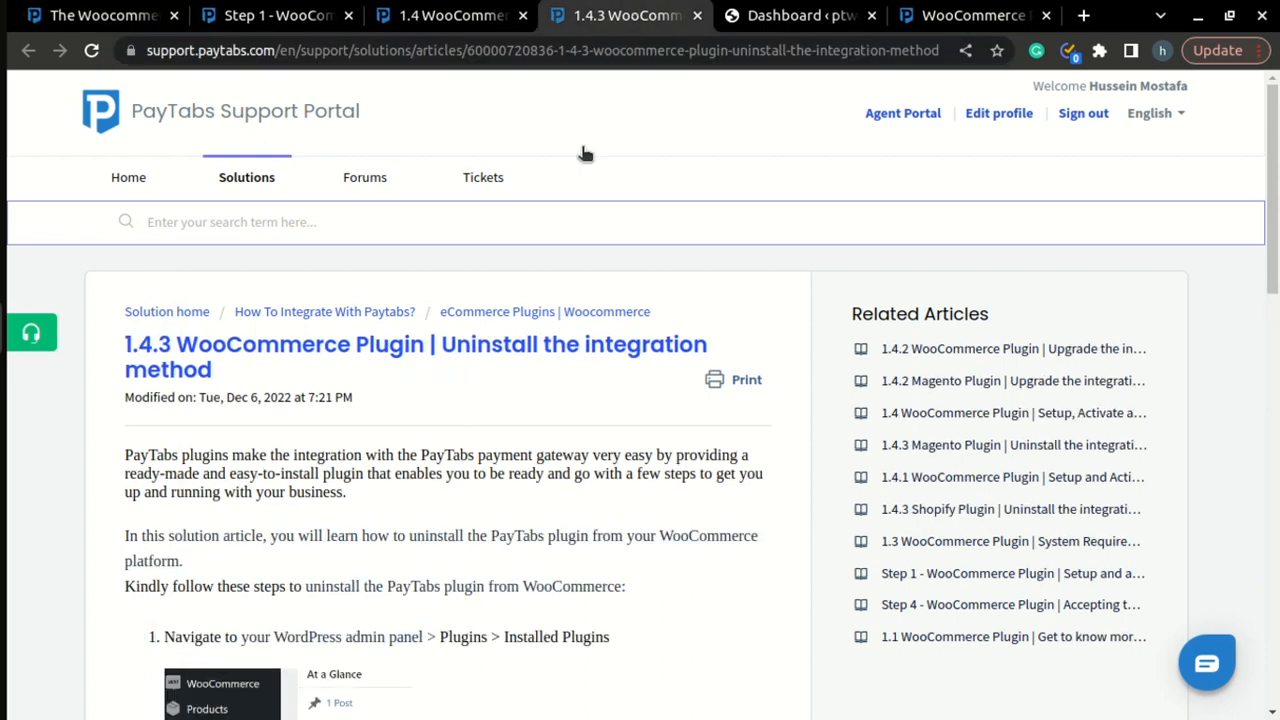
pyautogui.moveTo(816, 84)
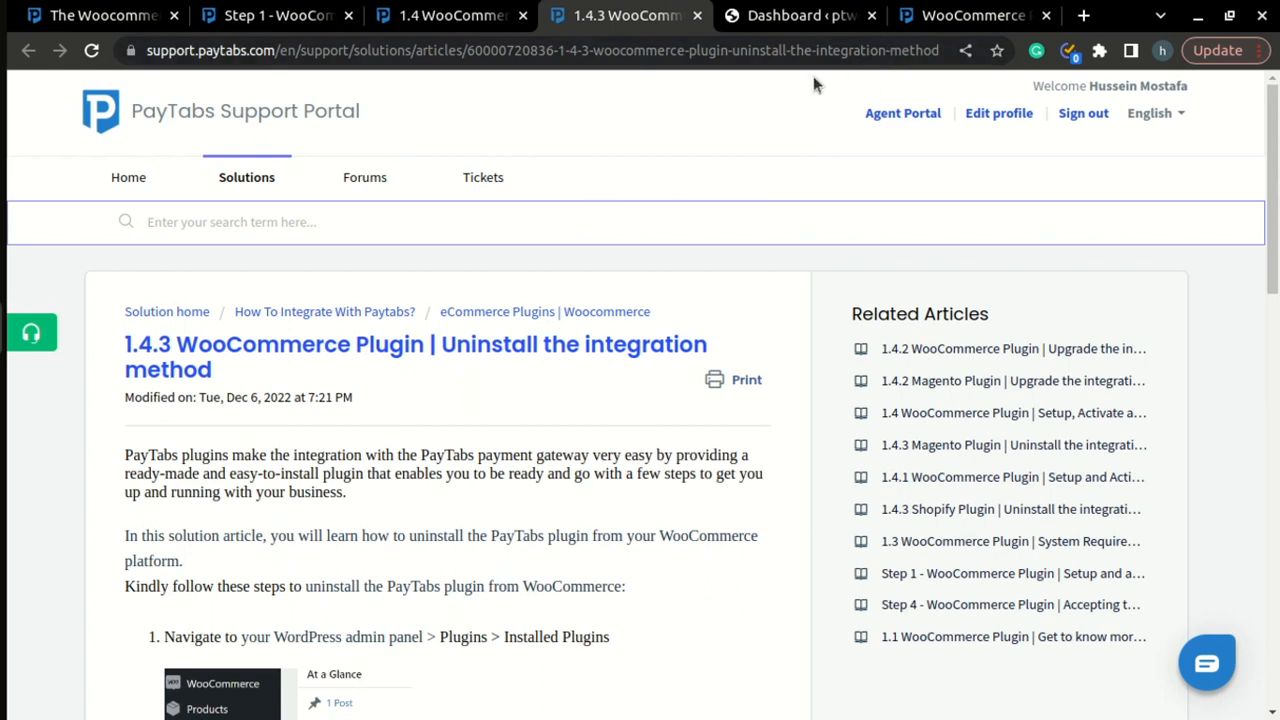
pyautogui.click(790, 16)
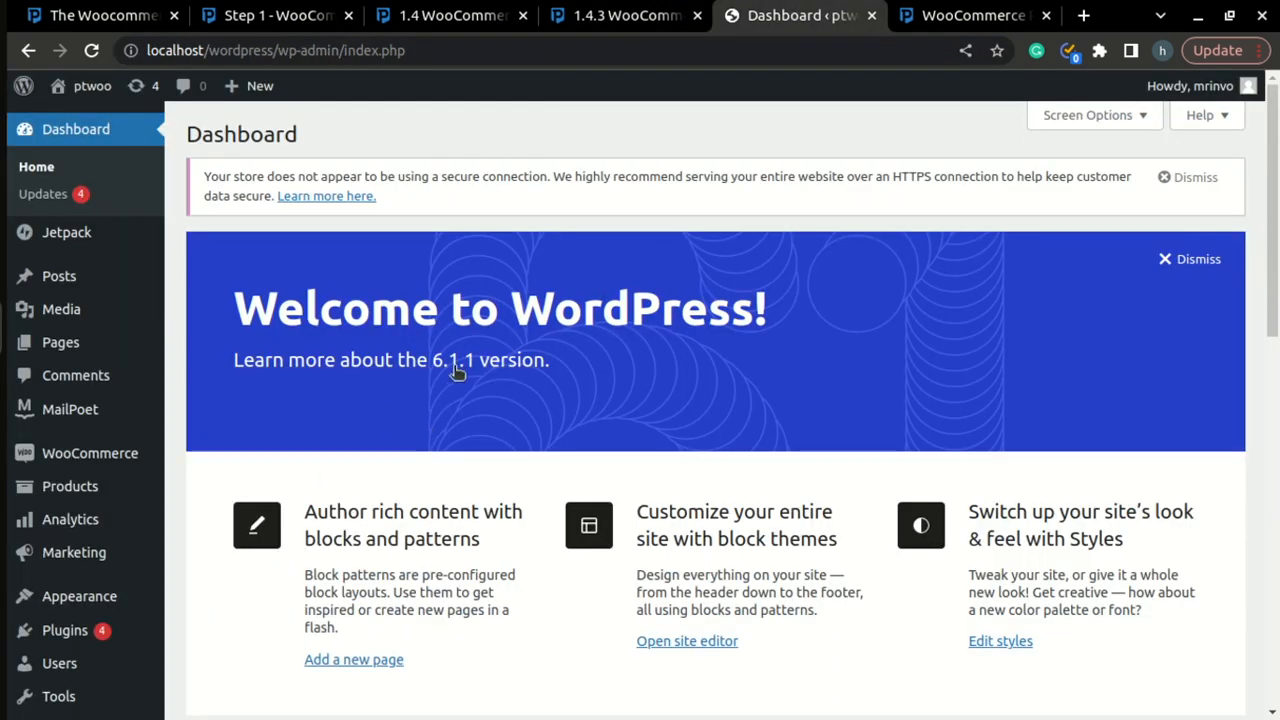
pyautogui.moveTo(64, 630)
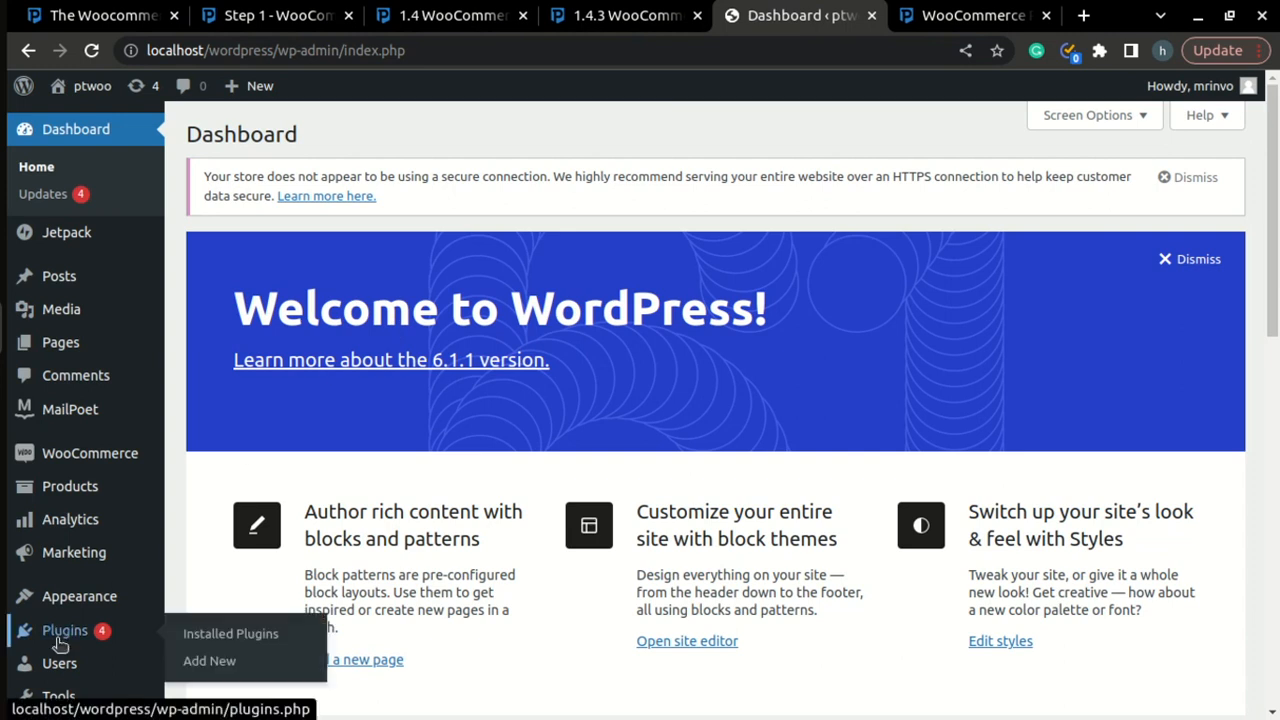
# Step: From Plugins > Installed Plugins, deactivate the PayTabs - WooCommerce Payment Gateway plugin
pyautogui.click(230, 632)
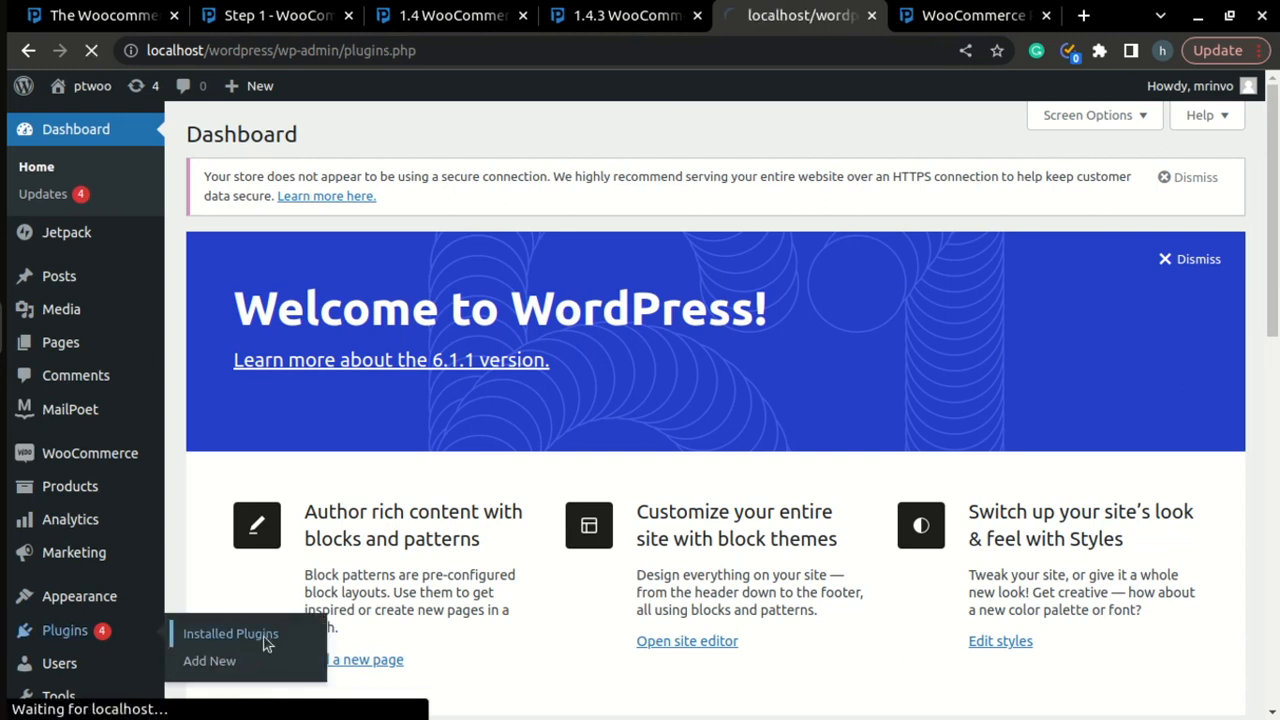
pyautogui.click(230, 632)
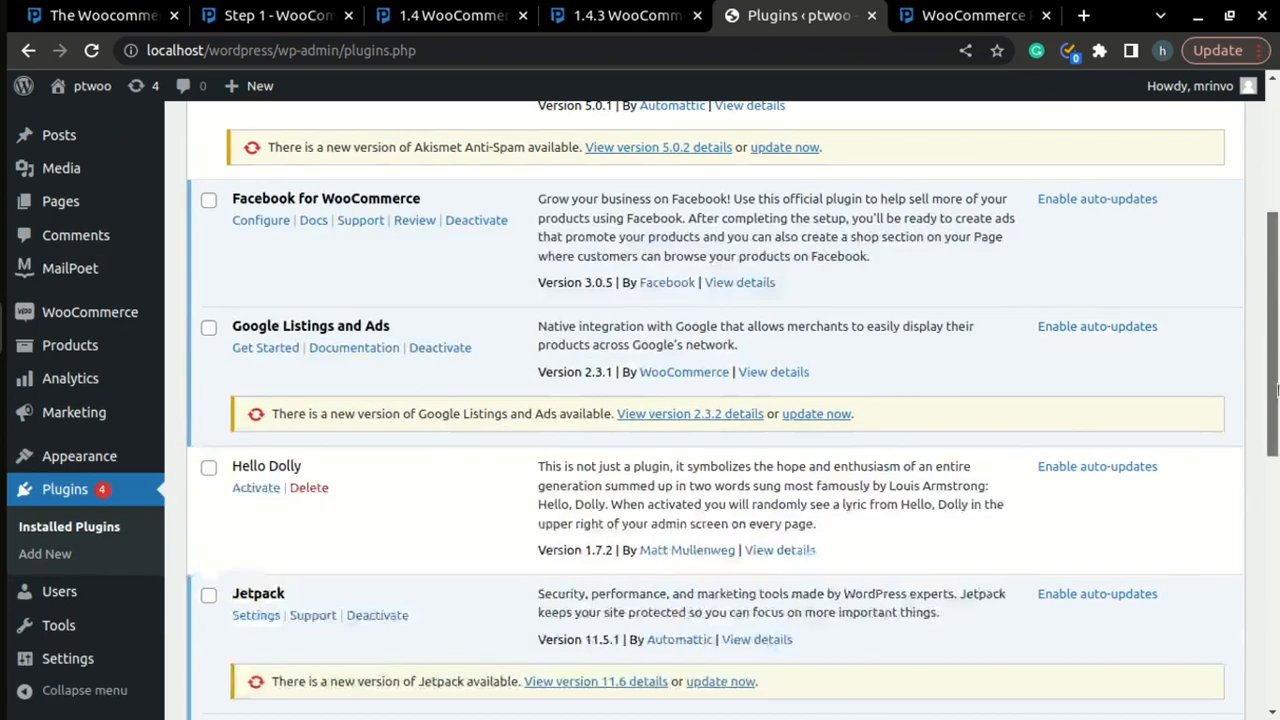
pyautogui.scroll(-3)
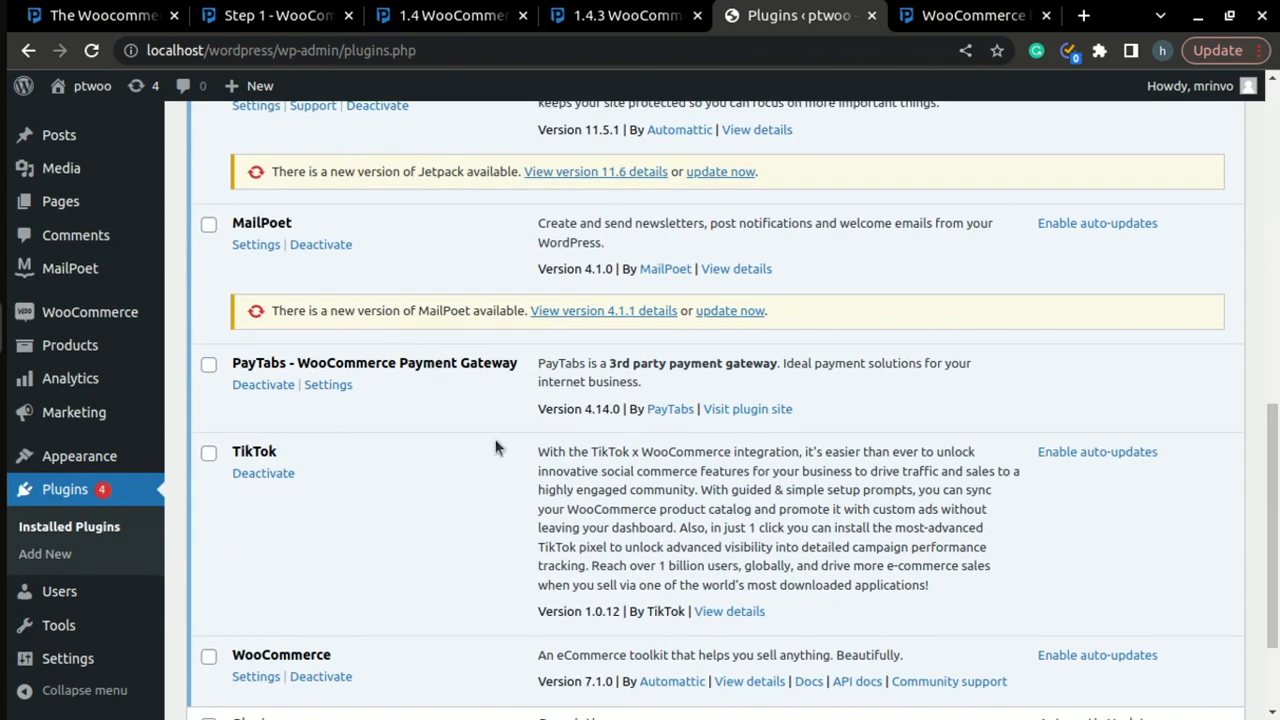
pyautogui.click(264, 384)
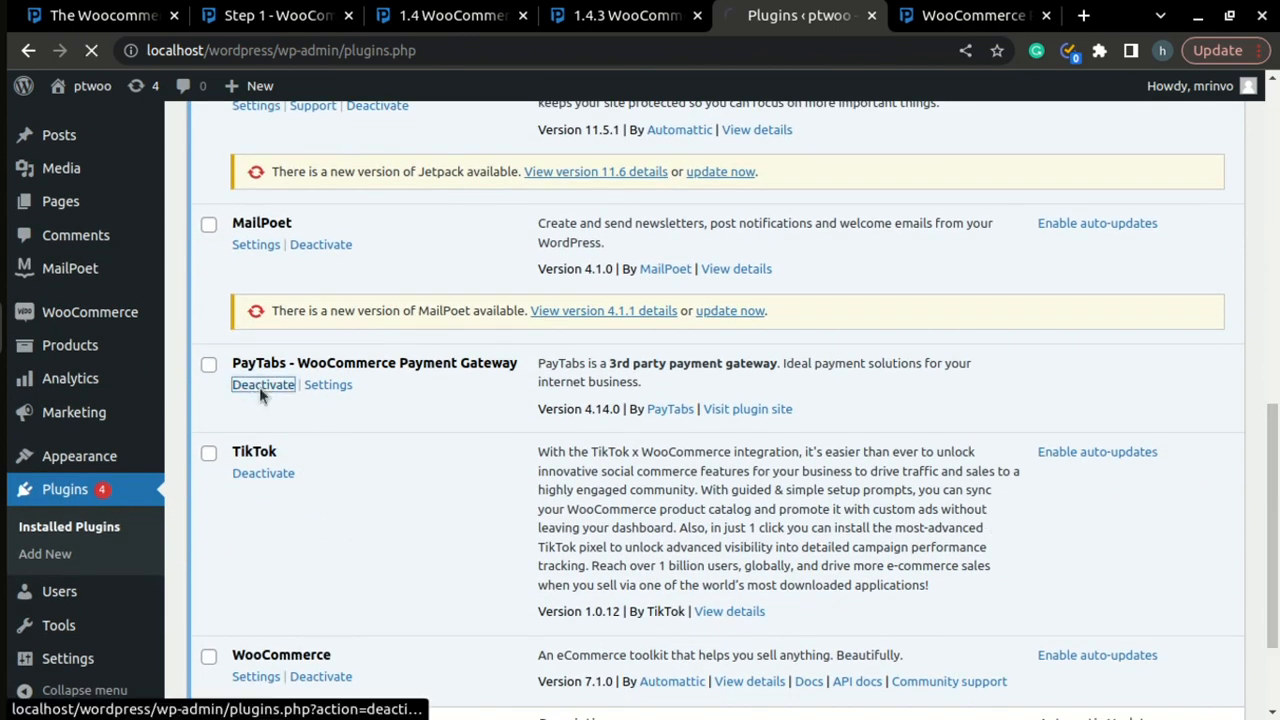
pyautogui.click(264, 384)
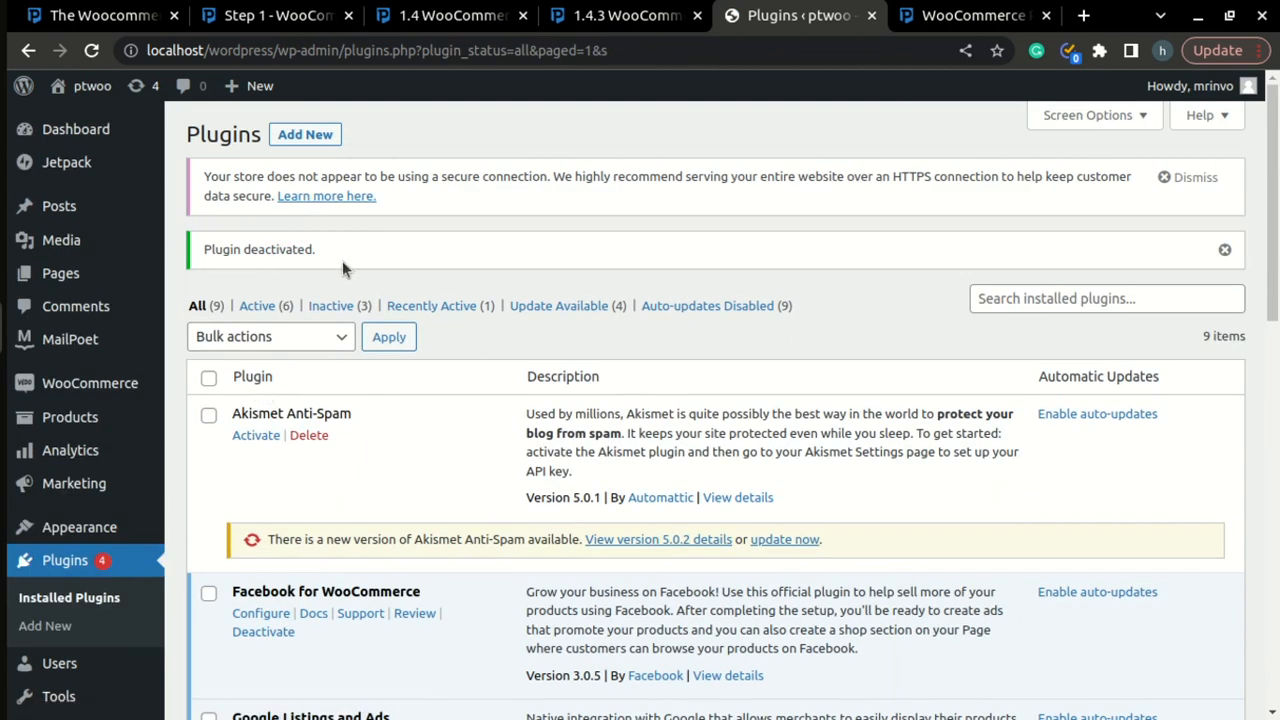
# Step: Delete the PayTabs plugin and confirm with OK, leaving 8 plugins installed
pyautogui.scroll(-3)
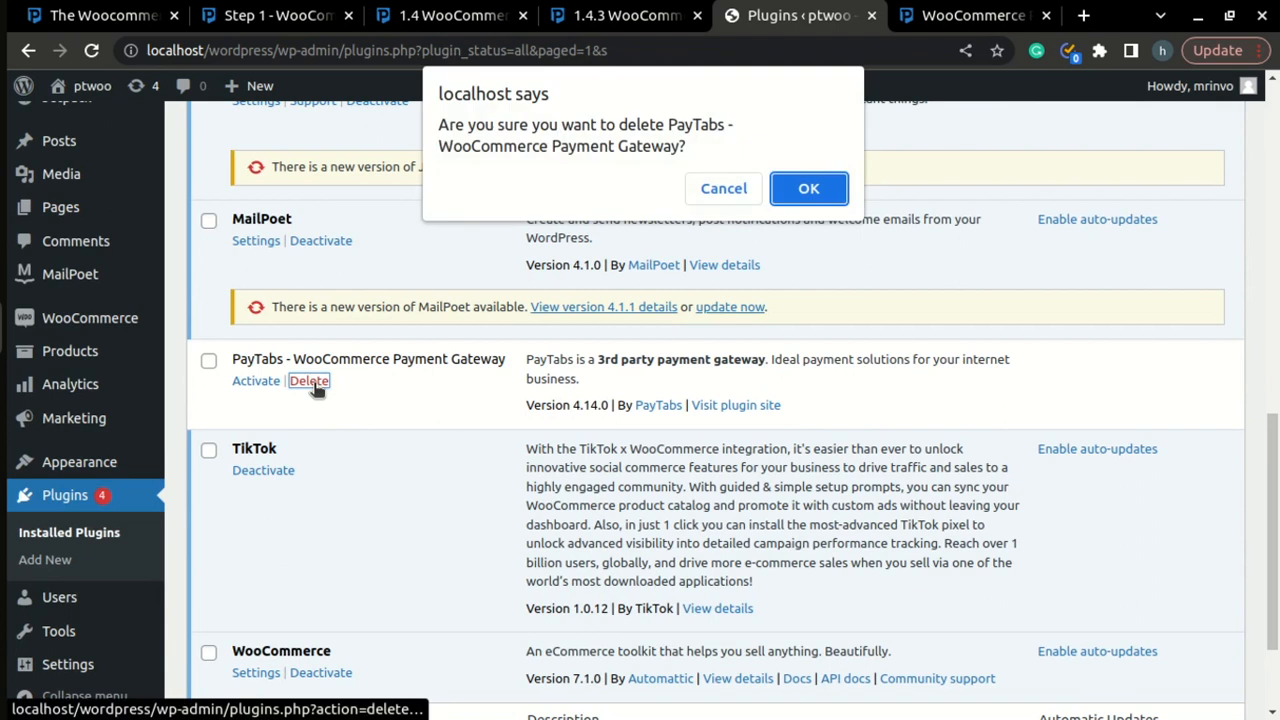
pyautogui.click(808, 188)
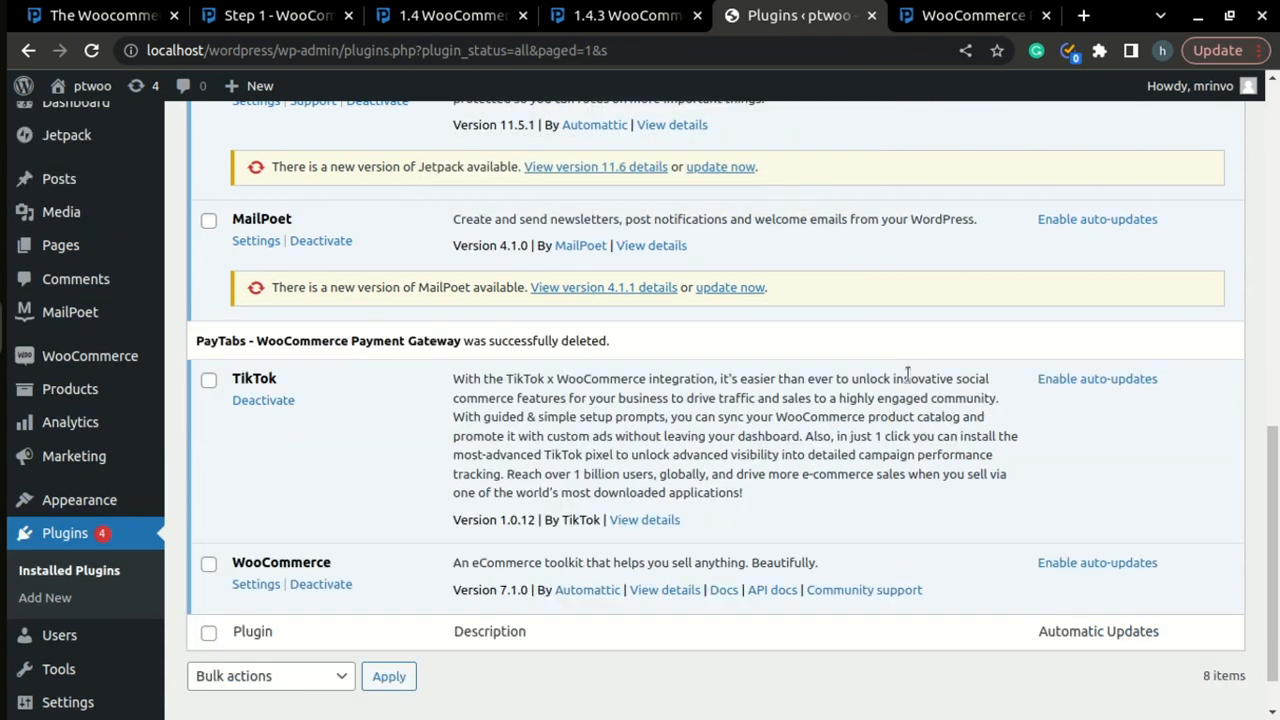
pyautogui.moveTo(720, 304)
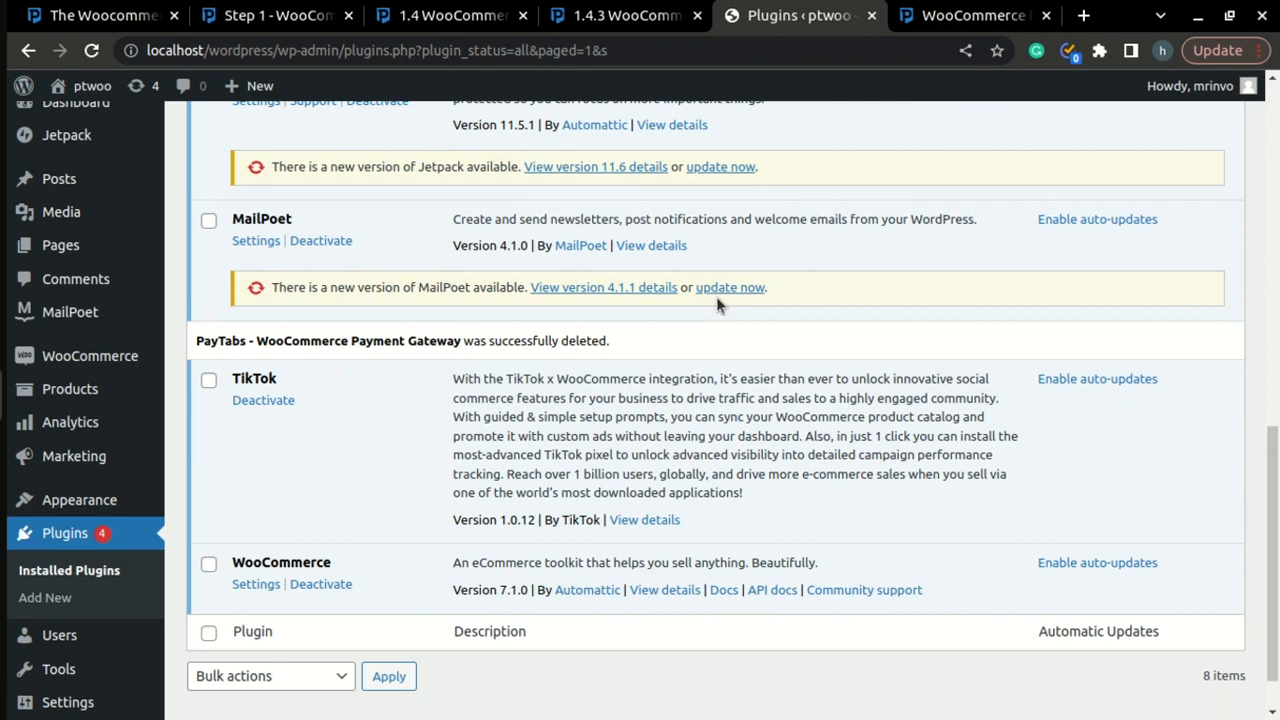